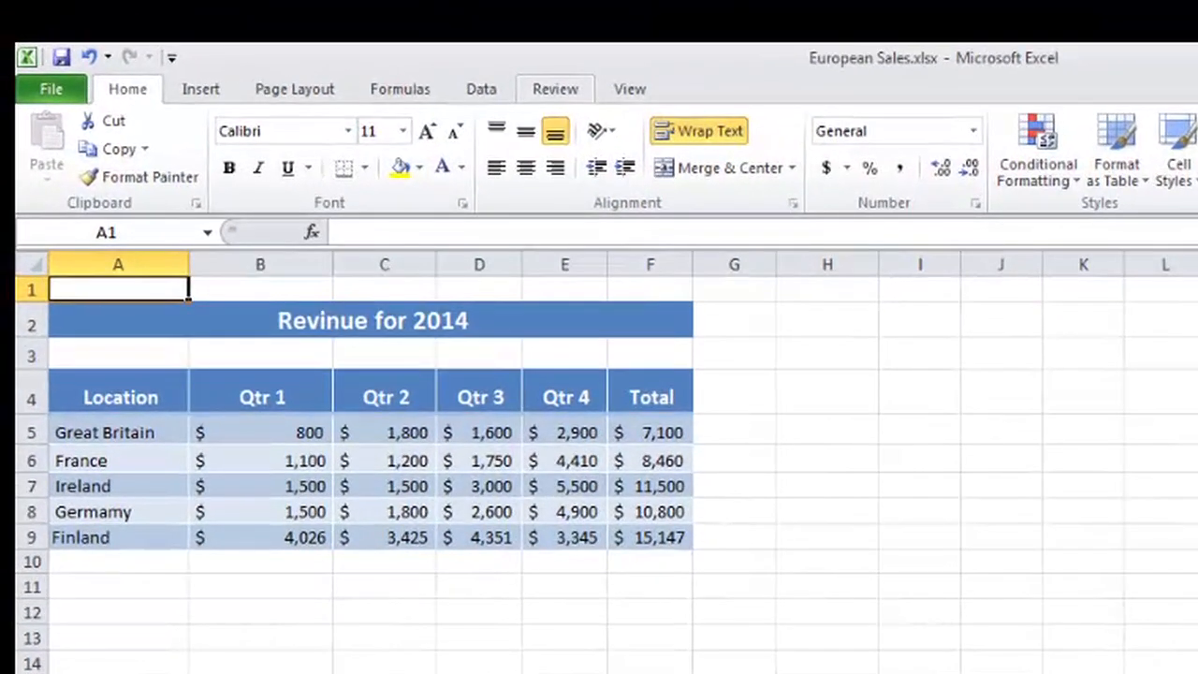
Step: Show the Review ribbon with its proofing tools for the European Sales sheet
left_click(555, 90)
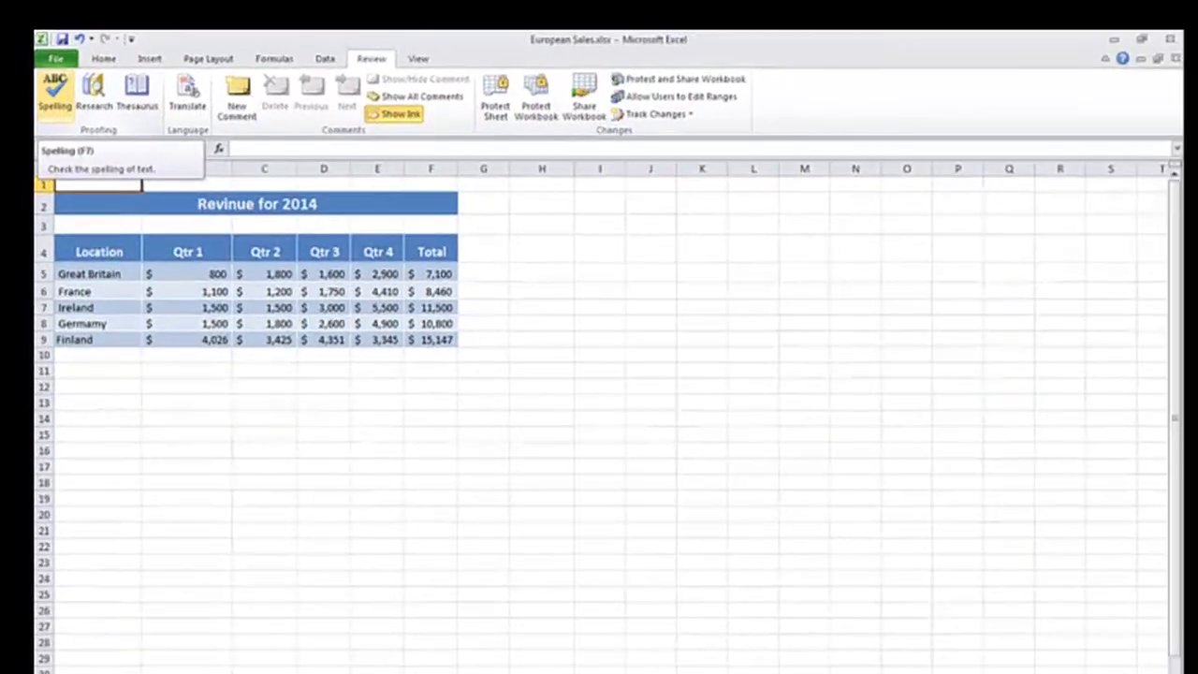
Step: Run the spelling check and correct 'Revinue' to 'Revenue' in the title
left_click(53, 94)
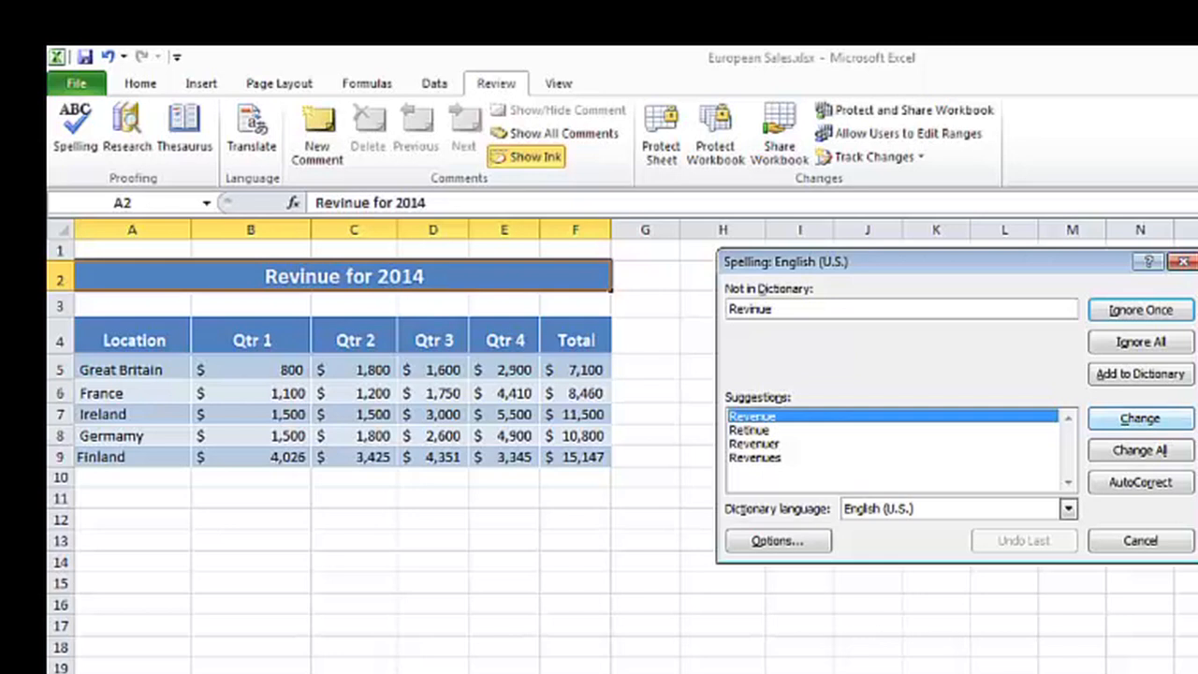
left_click(1138, 417)
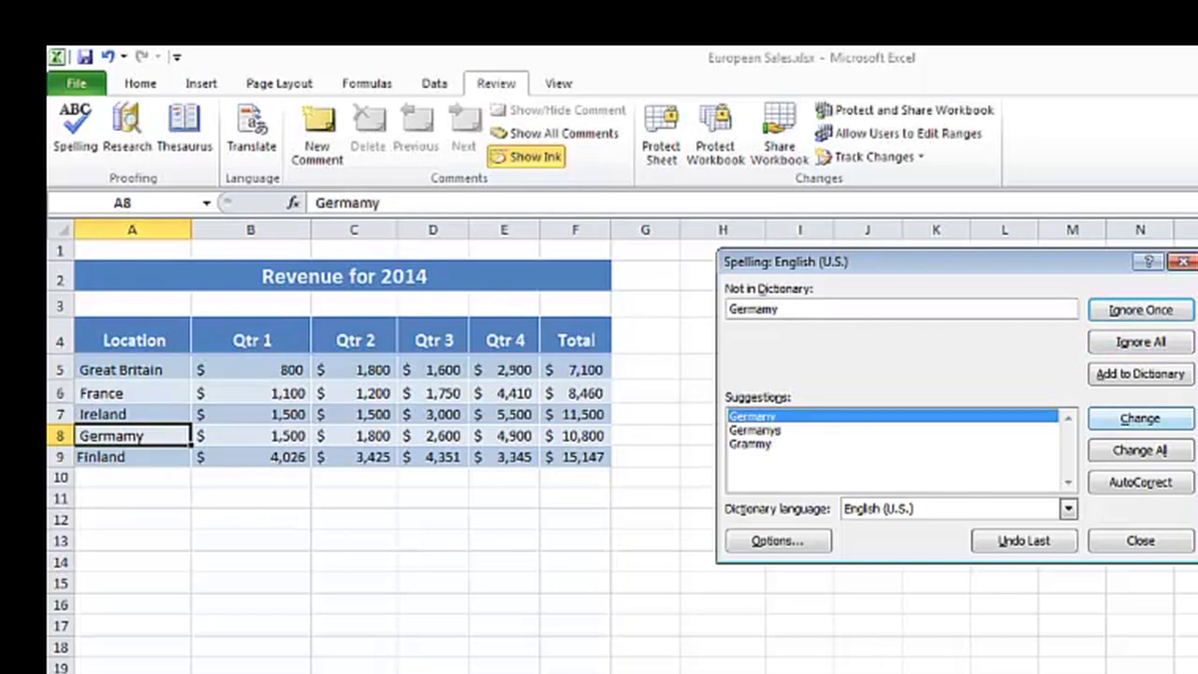
Step: Correct 'Germamy' to 'Germany' and dismiss the spelling-check complete message
left_click(1140, 418)
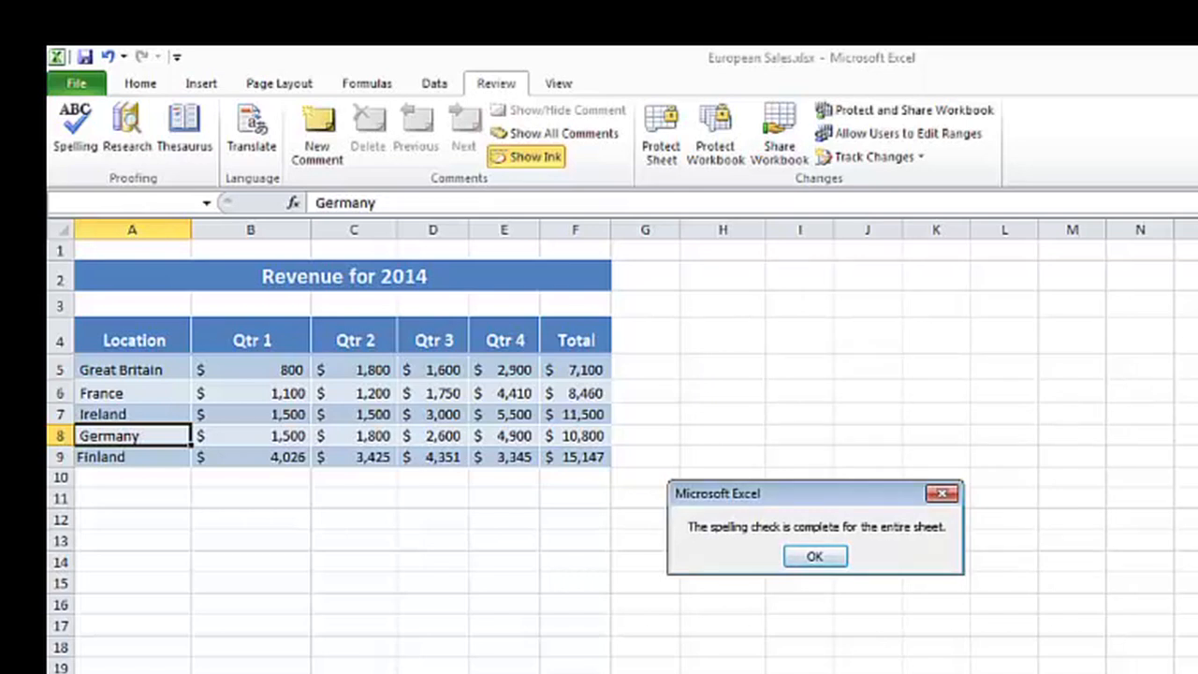
left_click(812, 556)
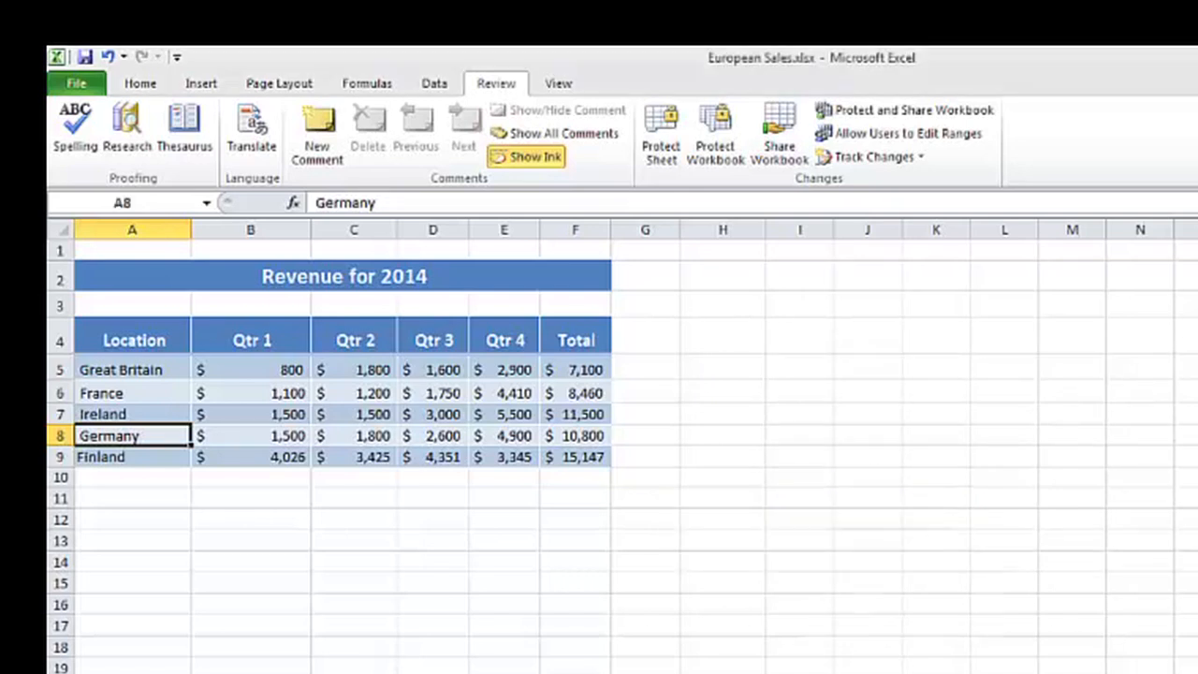